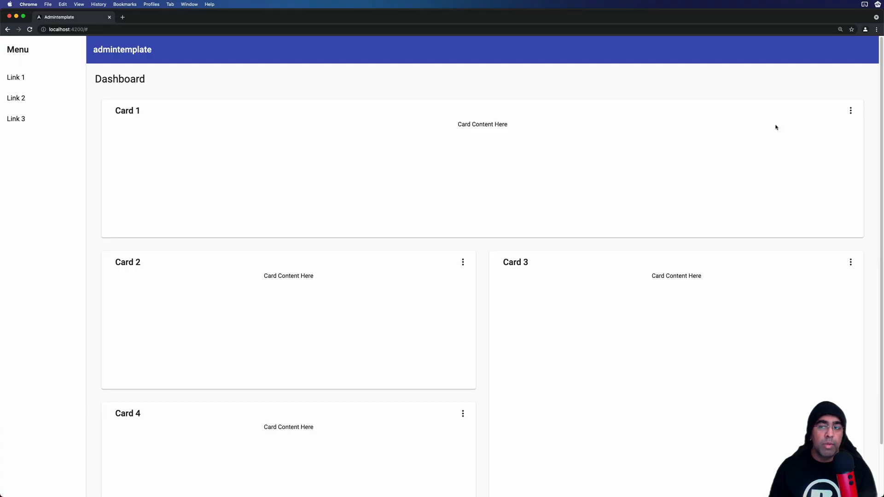
{"action": "mouse_move", "coordinate": [353, 198]}
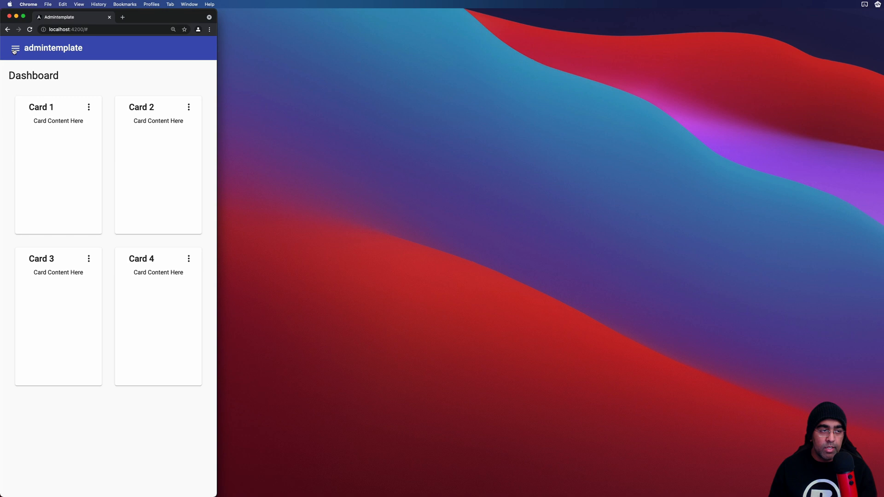
- Toggle the collapsed side menu in the narrow Chrome window to try the responsive sidenav
{"action": "left_click", "coordinate": [14, 48]}
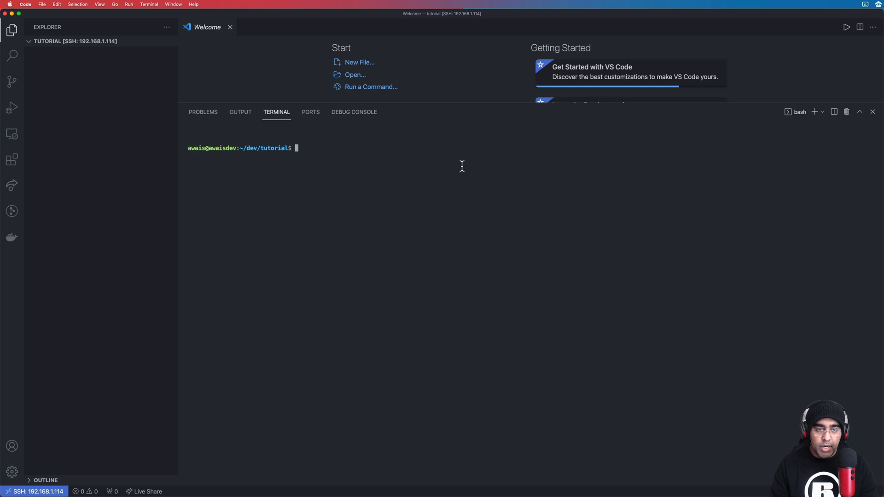
- Check the installed Node version with node --version in the terminal
{"action": "type", "text": "node --version"}
{"action": "type", "text": "ng"}
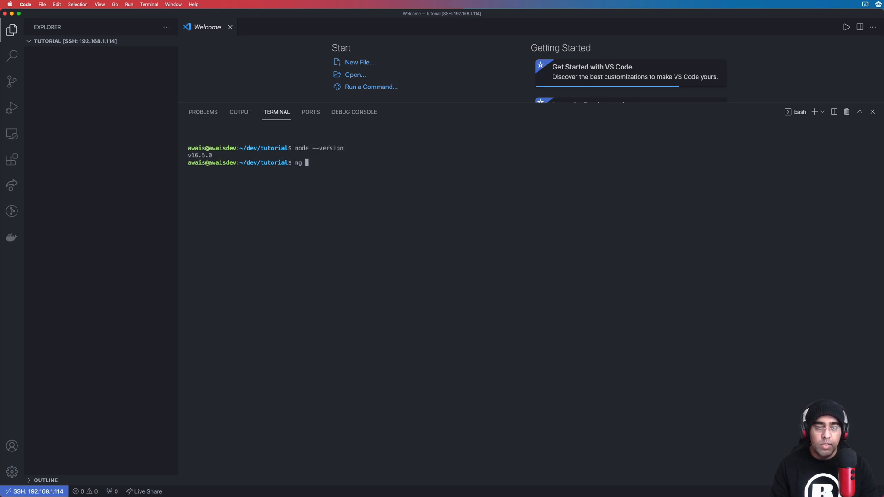
{"action": "type", "text": "--version"}
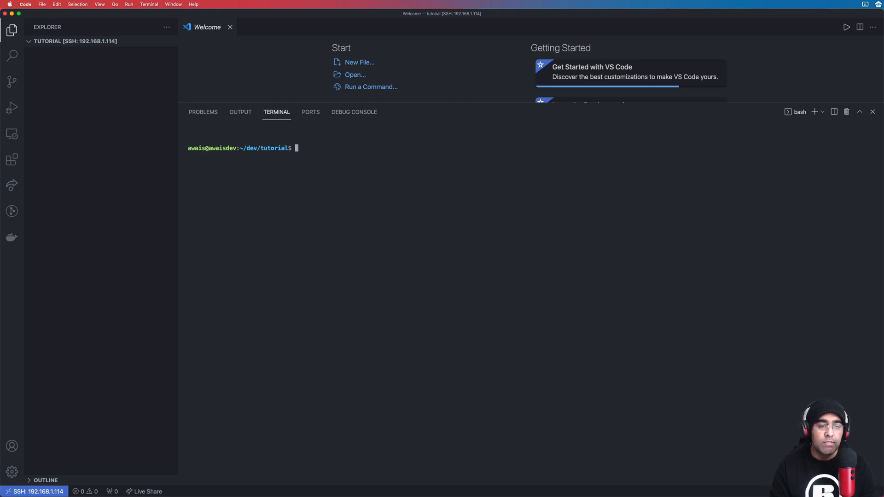
- Create the admintemplate Angular project with ng new, accepting routing and SCSS styles
{"action": "type", "text": "ng new a"}
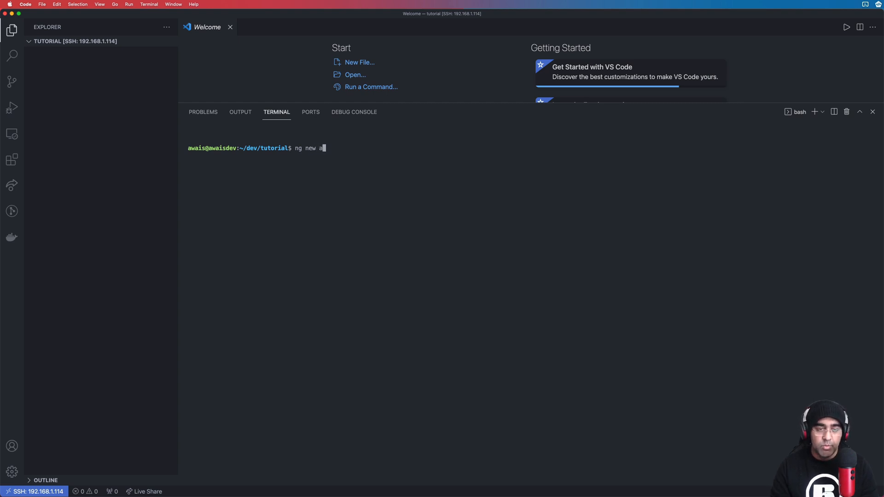
{"action": "type", "text": "dmintemplate"}
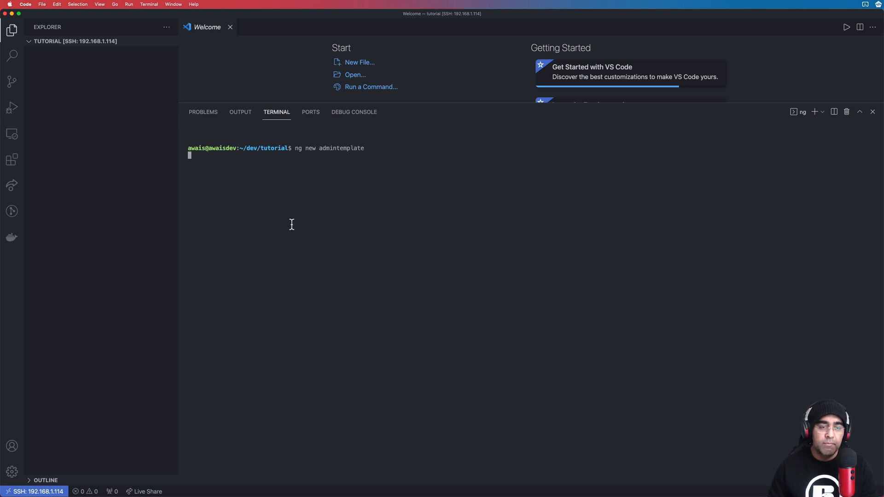
{"action": "key", "text": "enter"}
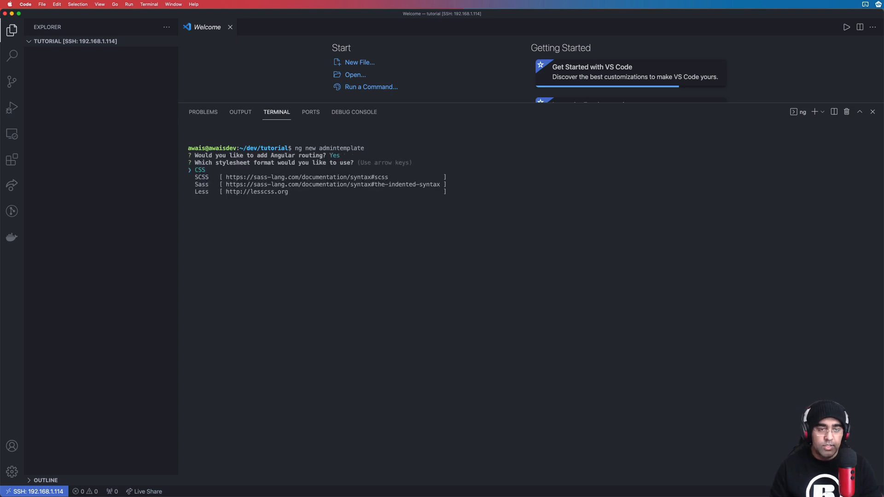
{"action": "key", "text": "enter"}
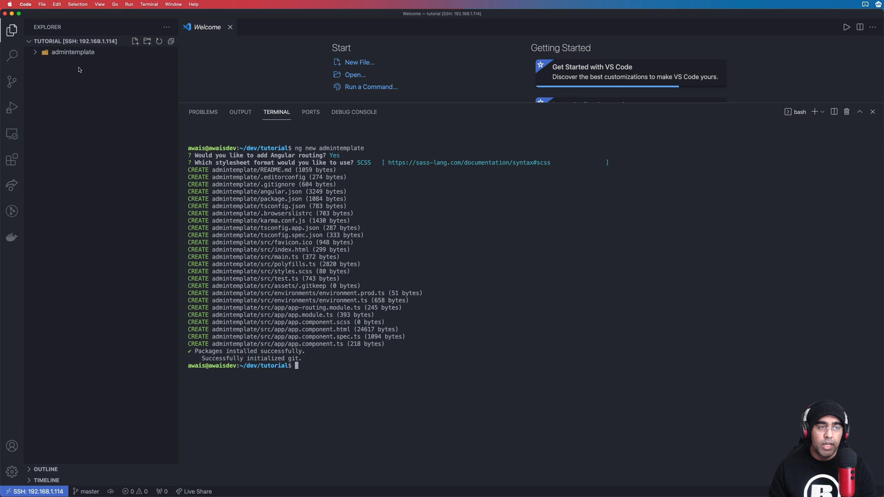
- Open the admintemplate folder, run npm run start, and view forwarded port 4200 in Ports
{"action": "left_click", "coordinate": [356, 75]}
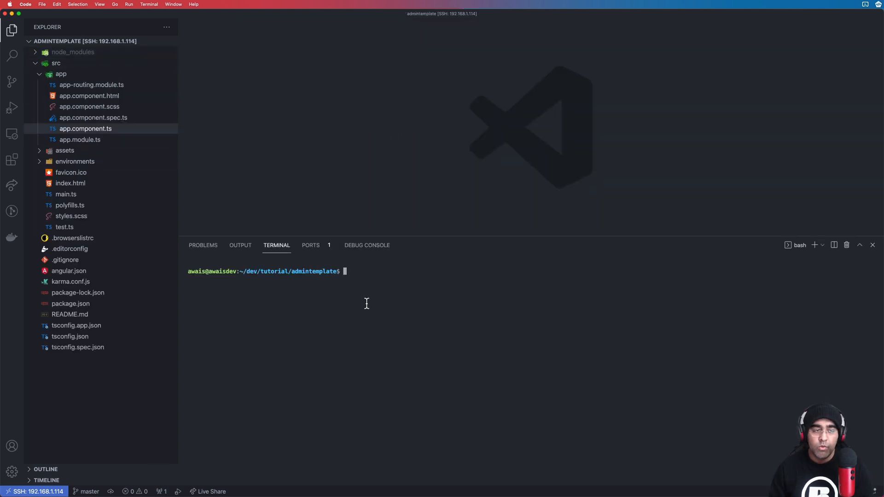
{"action": "left_click", "coordinate": [61, 73]}
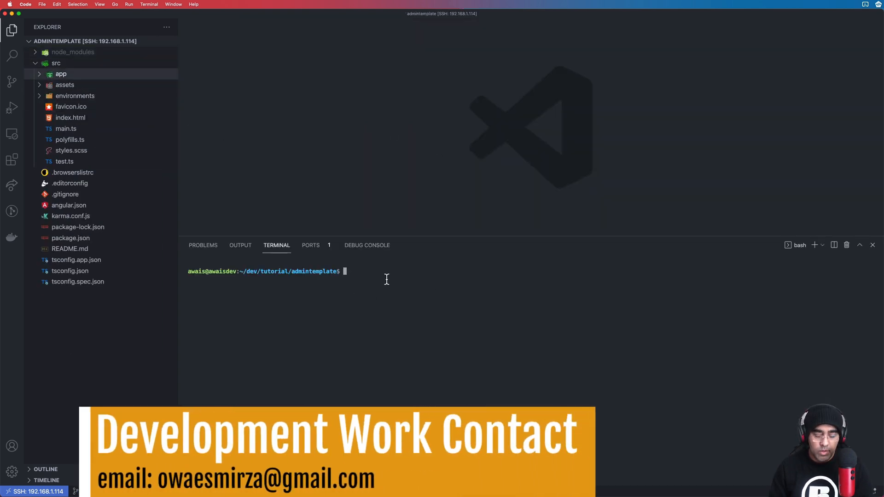
{"action": "type", "text": "npm run start"}
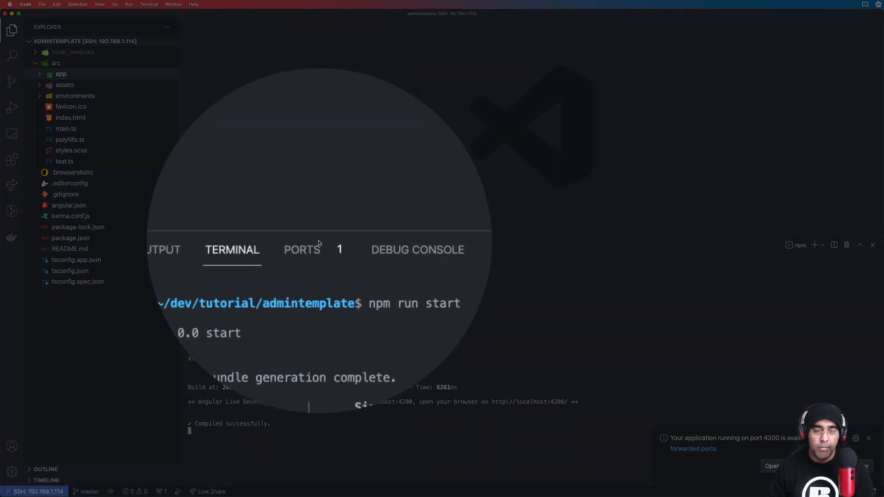
{"action": "left_click", "coordinate": [302, 250]}
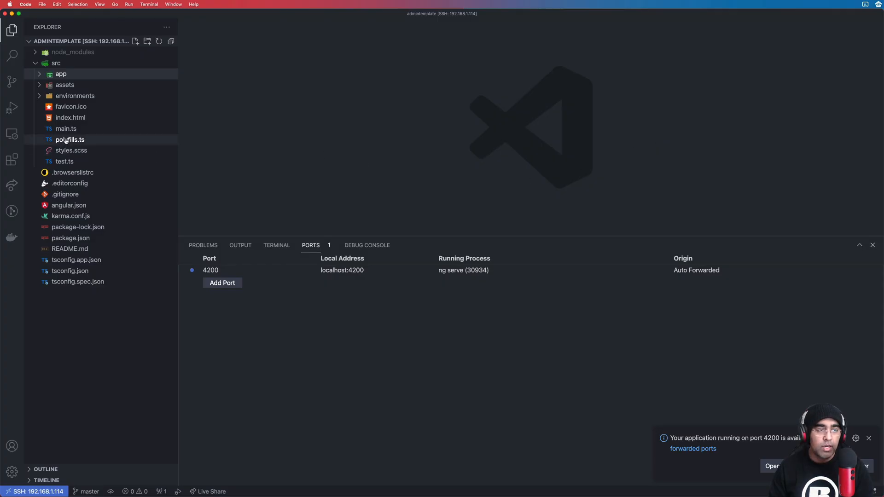
- Open app.component.html and start a button element above the router outlet
{"action": "left_click", "coordinate": [61, 74]}
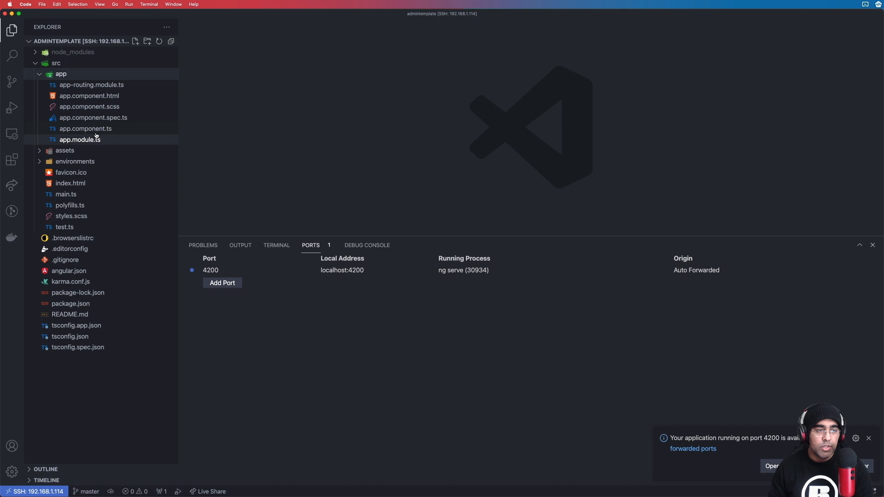
{"action": "left_click", "coordinate": [89, 95]}
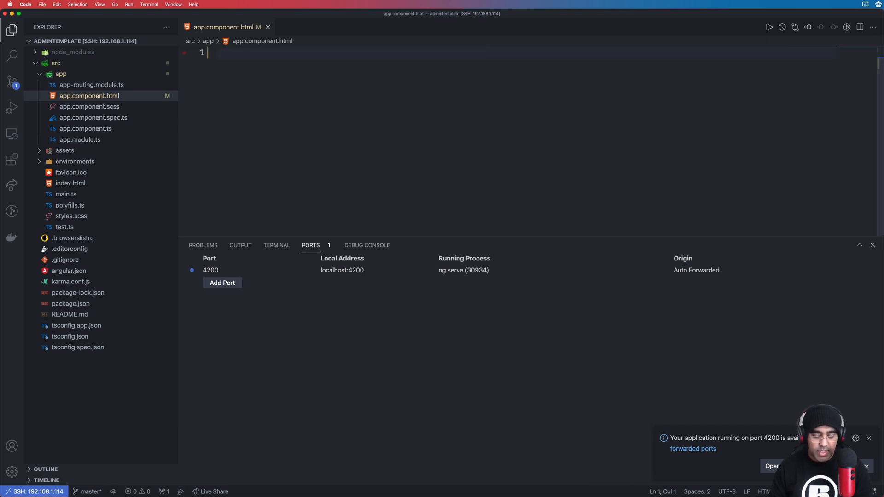
{"action": "type", "text": "<router-outlet></router-outlet>"}
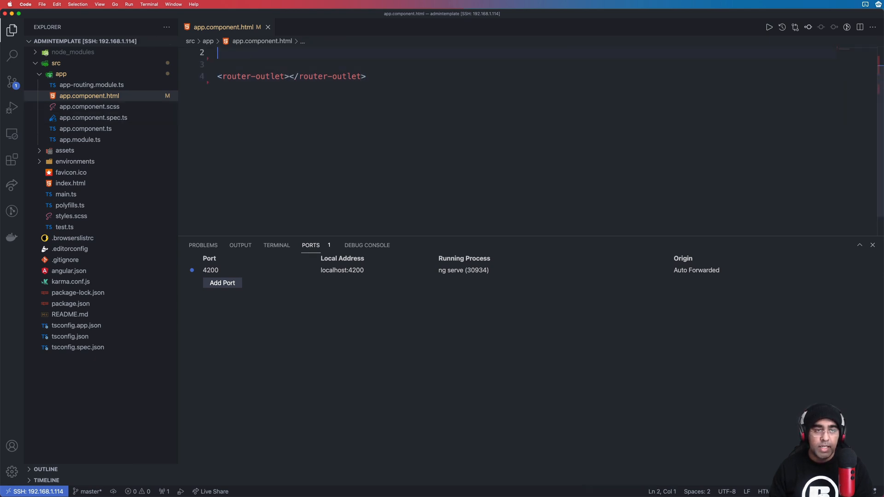
{"action": "type", "text": "a"}
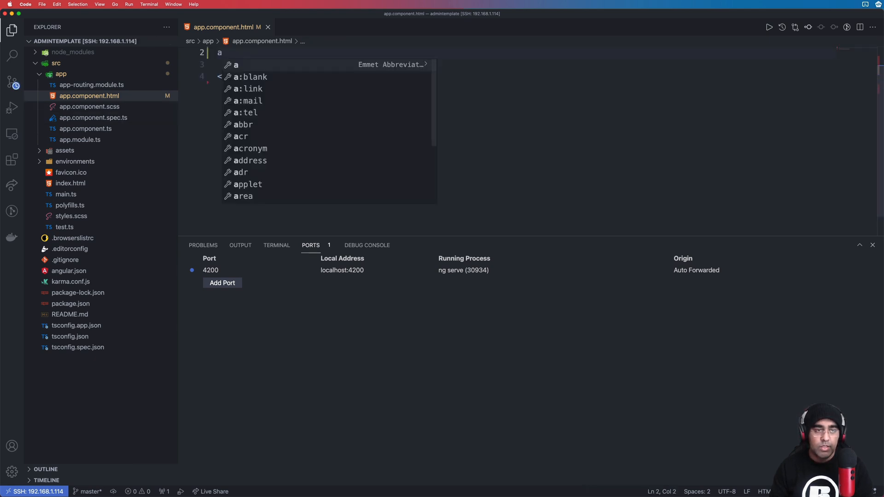
{"action": "type", "text": "-bu"}
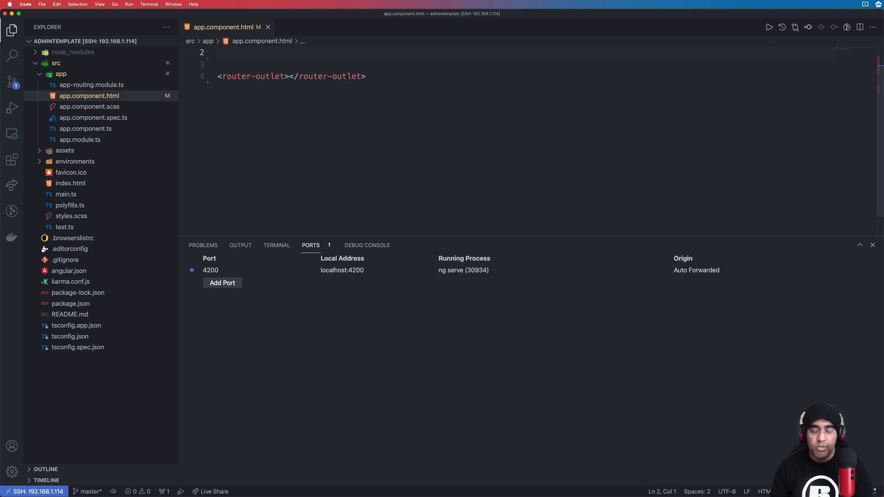
{"action": "type", "text": "button clic></button>"}
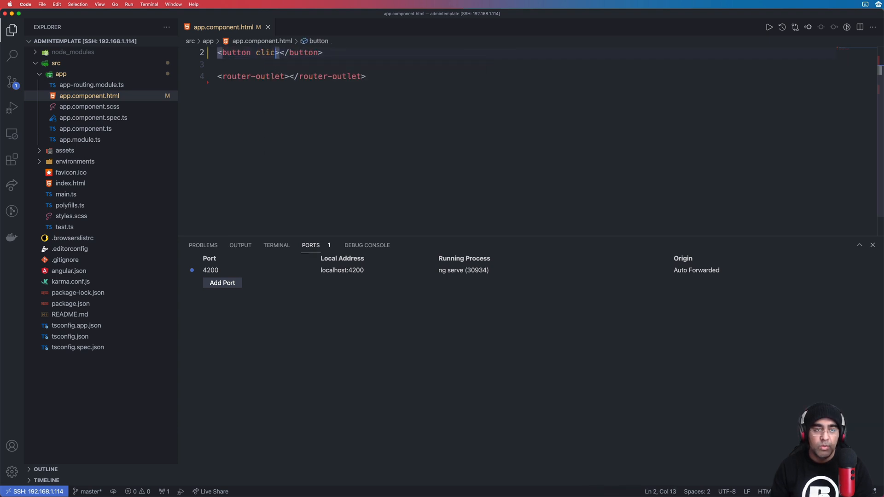
- Bind the button's (click) to logme(), then bring up Quick Open for the next file
{"action": "type", "text": "k"}
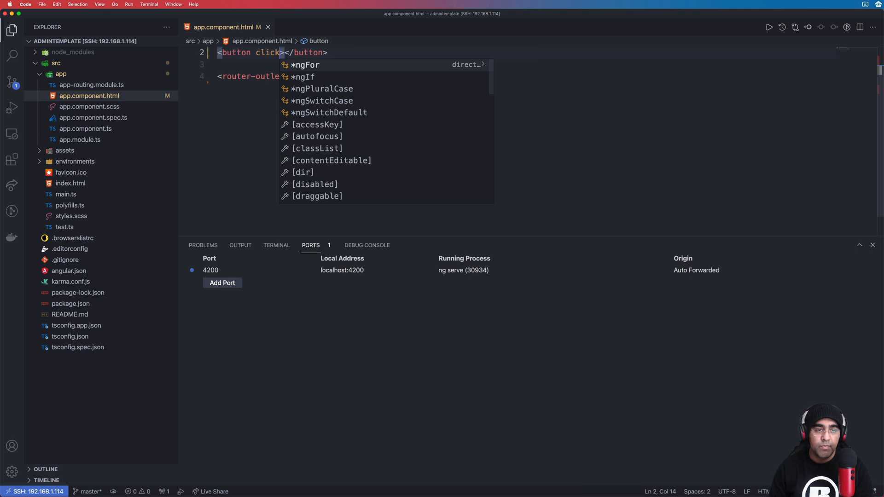
{"action": "type", "text": "("}
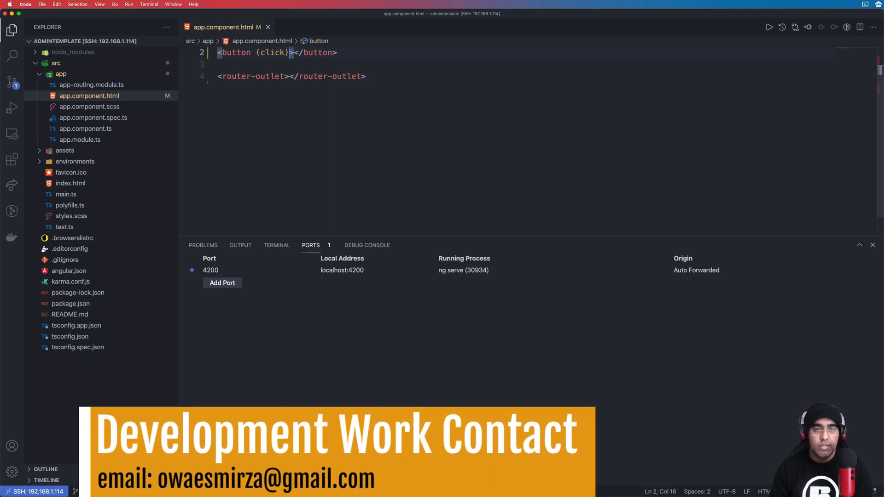
{"action": "type", "text": "=\"\""}
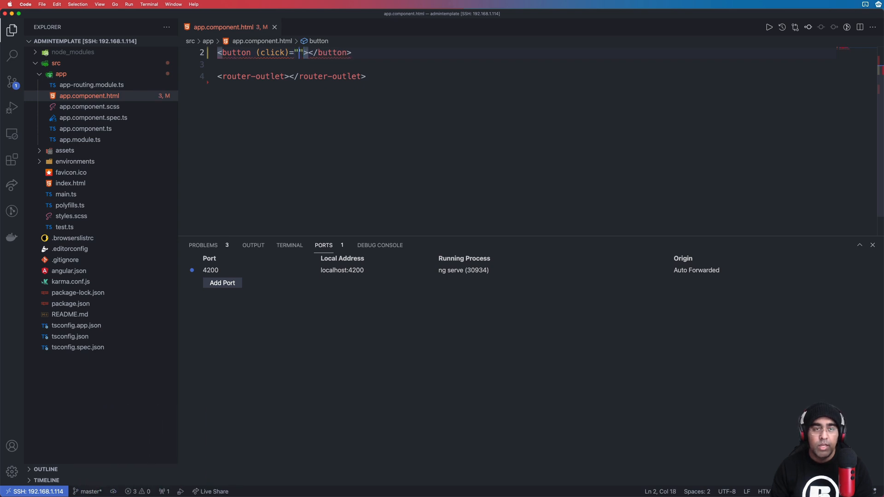
{"action": "type", "text": "logme()"}
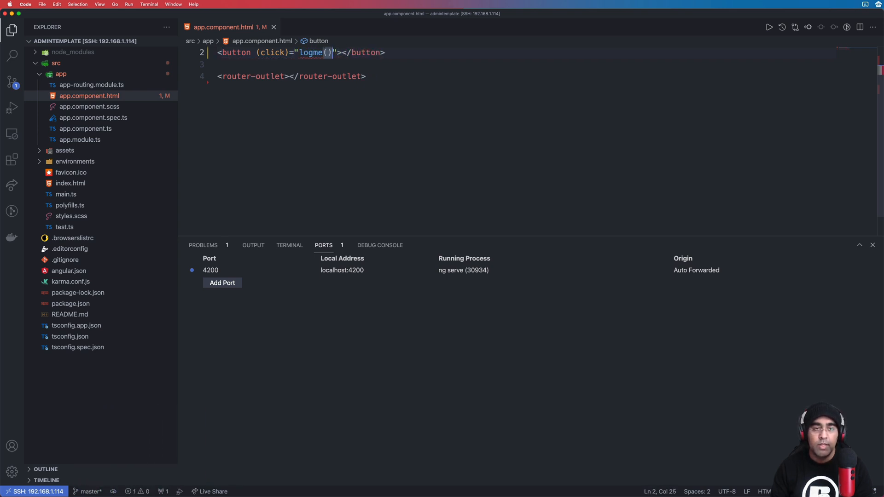
{"action": "left_click", "coordinate": [311, 99]}
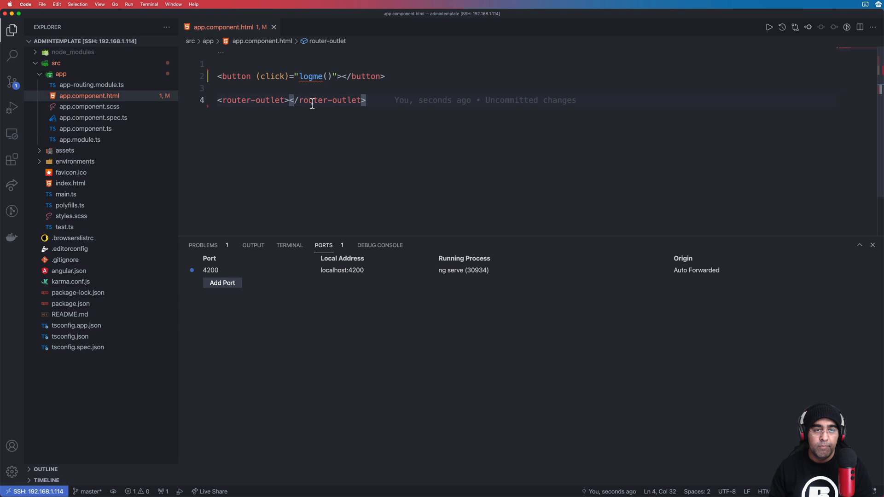
{"action": "key", "text": "cmd+p"}
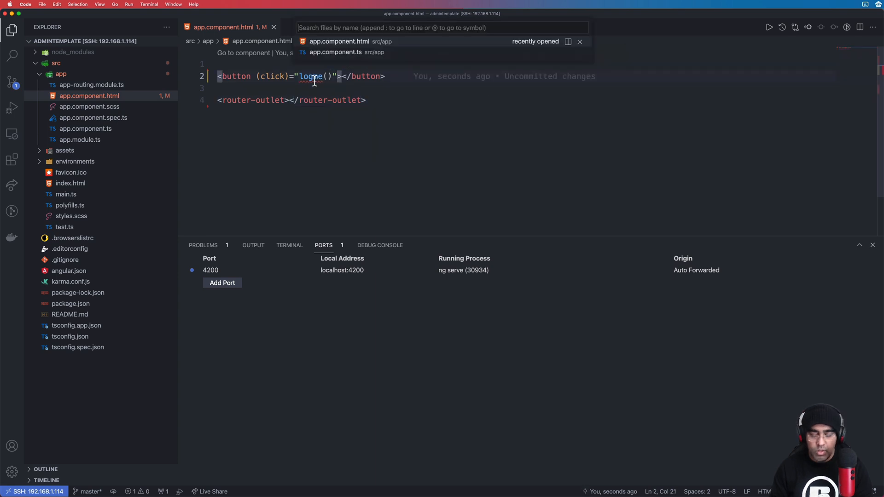
- Add logme() logging 'testing' to app.component.ts, breakpoint it, and begin a debug configuration
{"action": "left_click", "coordinate": [335, 51]}
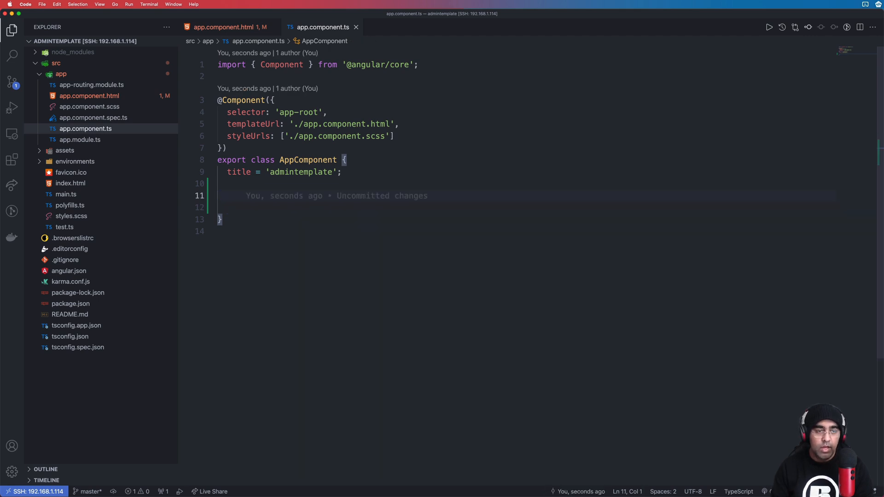
{"action": "type", "text": "logme() {"}
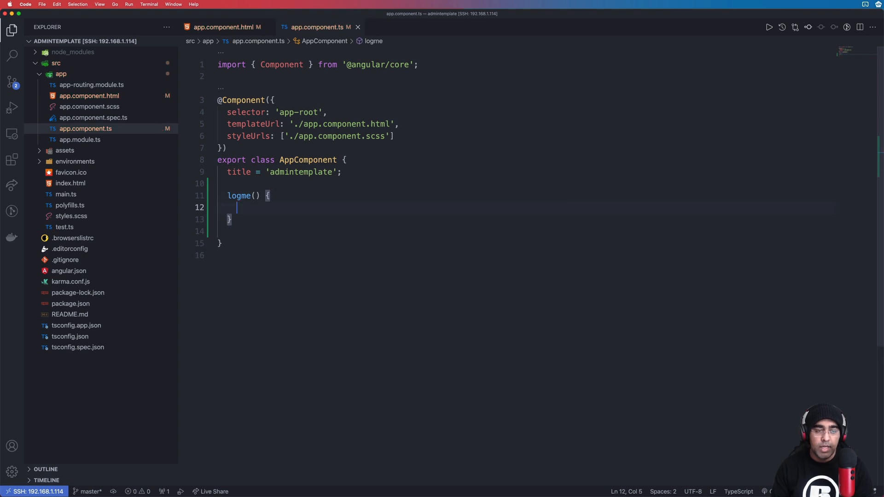
{"action": "type", "text": "console.log('');"}
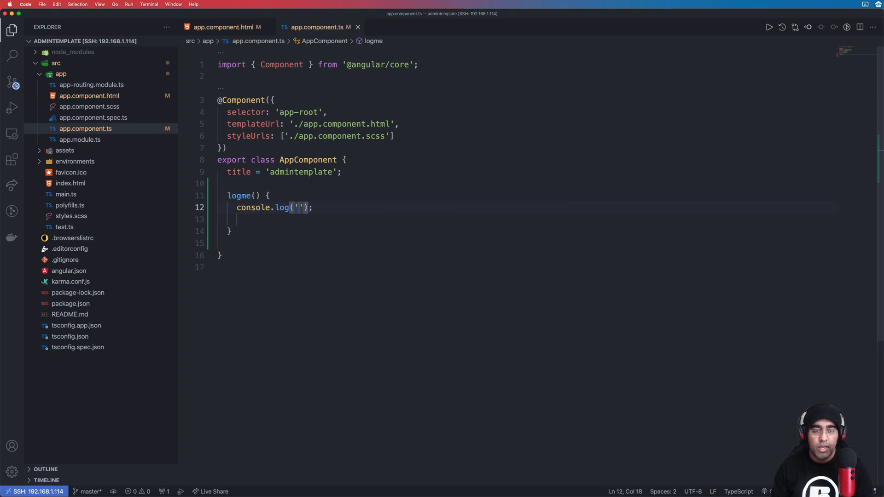
{"action": "type", "text": "testing"}
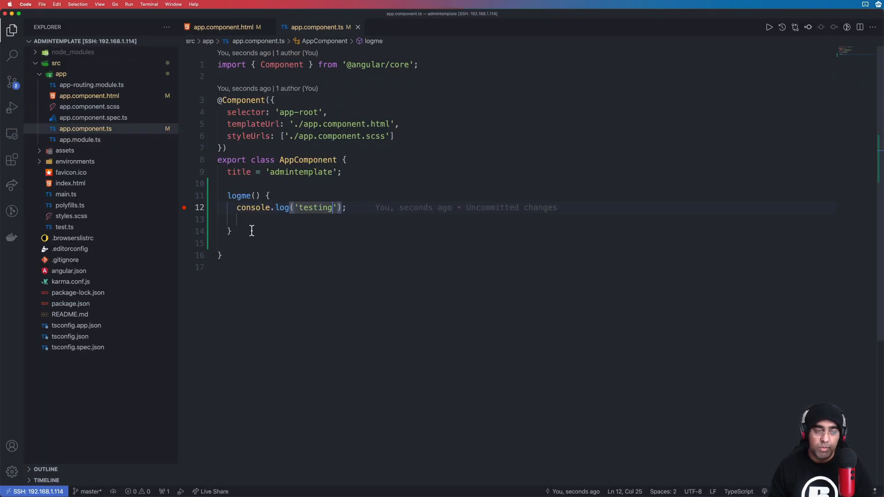
{"action": "left_click", "coordinate": [12, 108]}
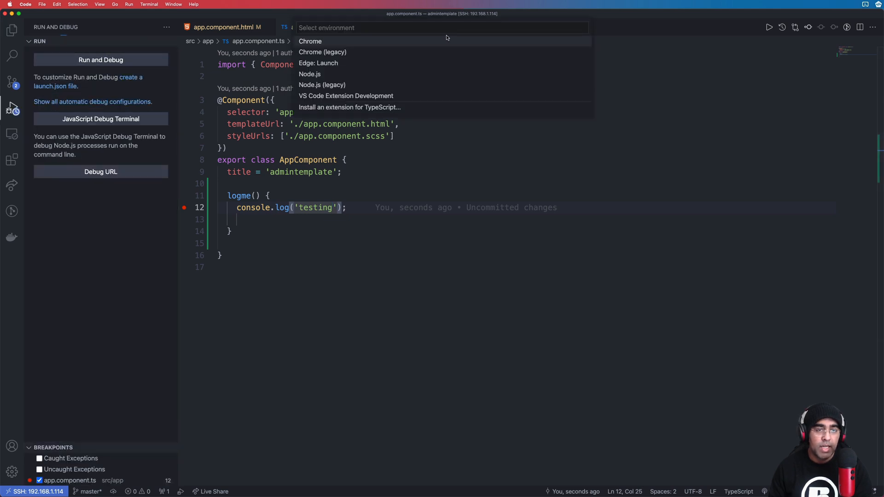
- Create a Chrome launch.json targeting localhost:4200 and close the configuration file
{"action": "left_click", "coordinate": [309, 41]}
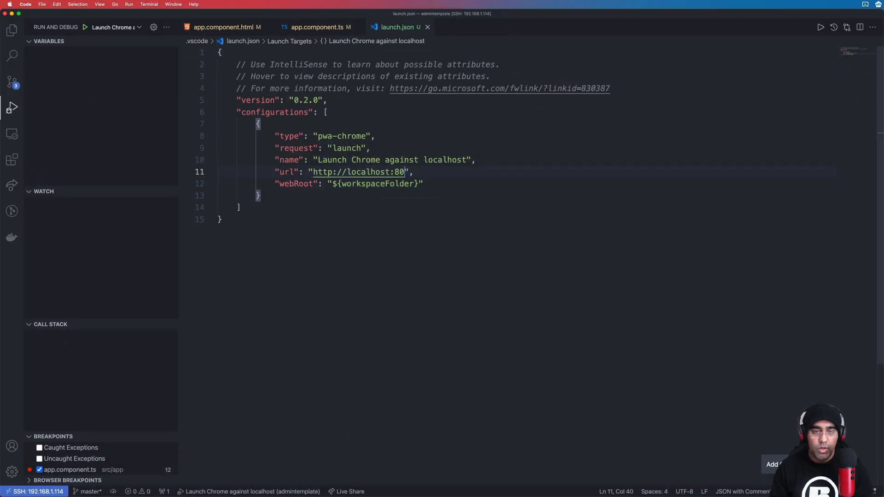
{"action": "type", "text": "4200"}
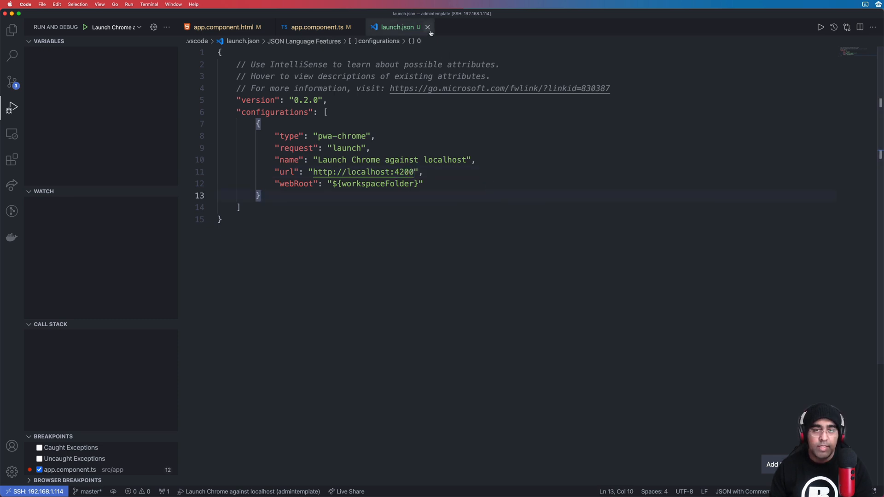
{"action": "left_click", "coordinate": [427, 27]}
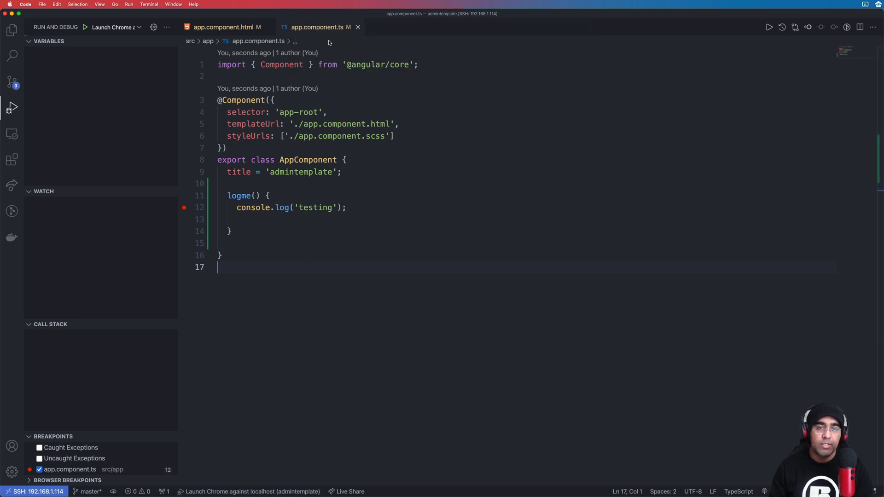
- Run 'Launch Chrome against localhost' so the app with its log me button loads
{"action": "left_click", "coordinate": [84, 26]}
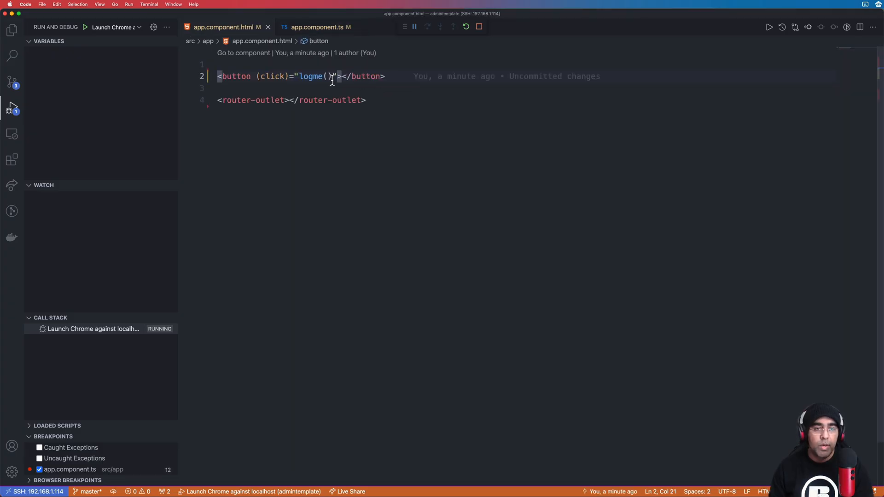
{"action": "type", "text": "l"}
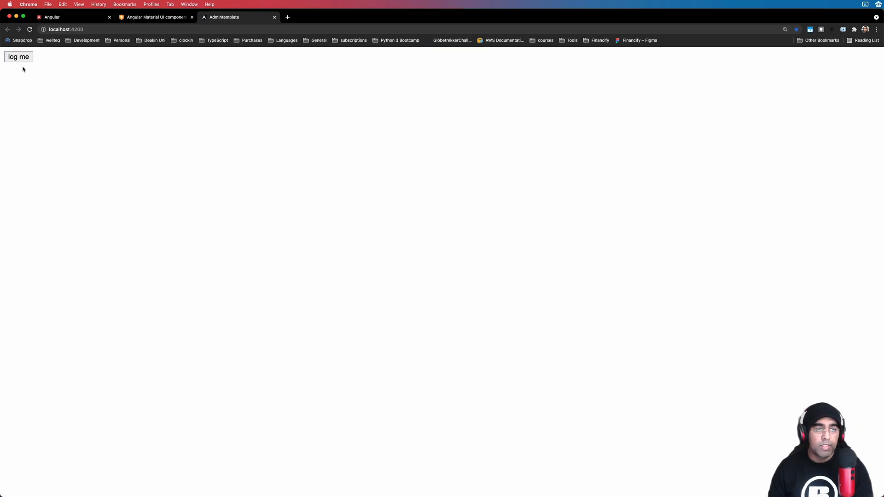
{"action": "mouse_move", "coordinate": [180, 77]}
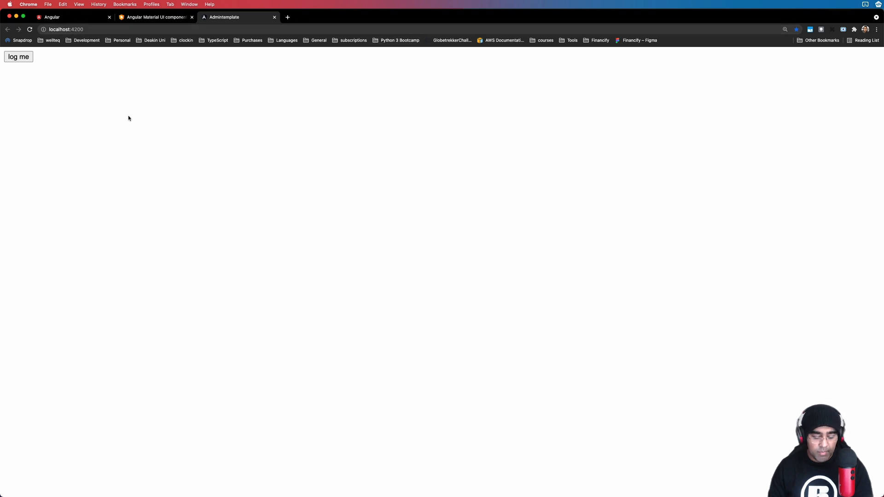
{"action": "mouse_move", "coordinate": [150, 116]}
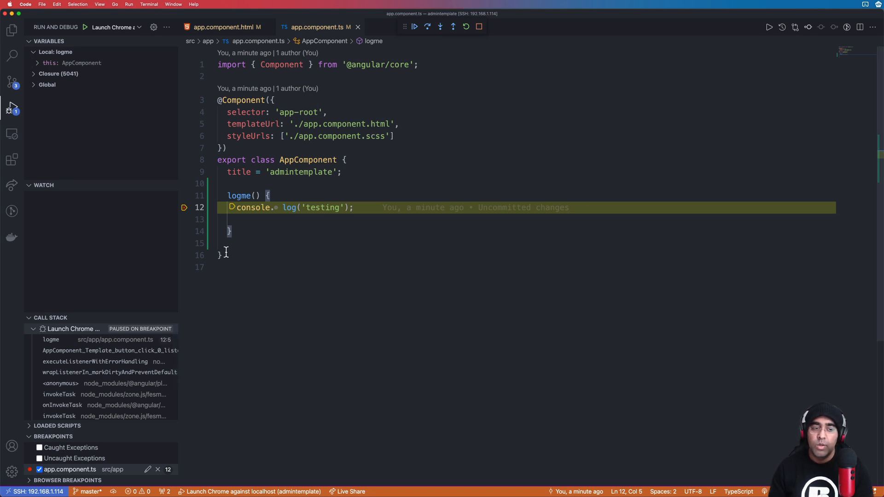
{"action": "mouse_move", "coordinate": [316, 215]}
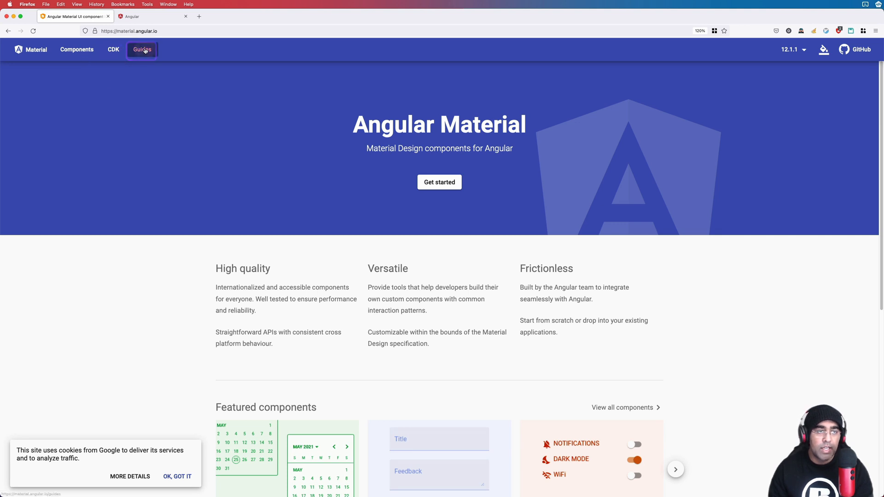
{"action": "left_click", "coordinate": [142, 50]}
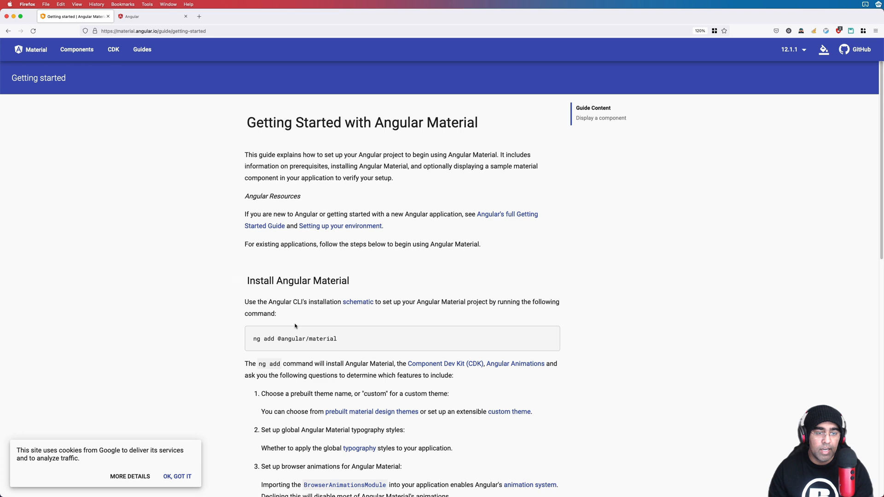
{"action": "mouse_move", "coordinate": [280, 276]}
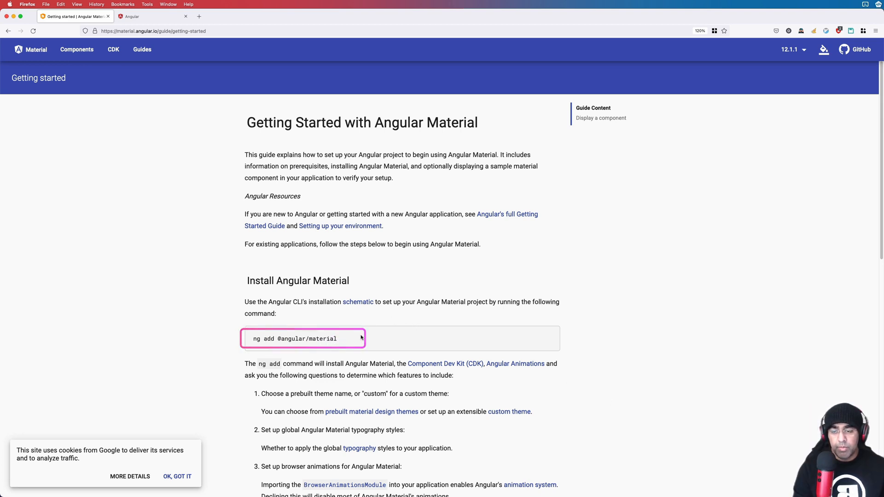
{"action": "triple_click", "coordinate": [295, 338]}
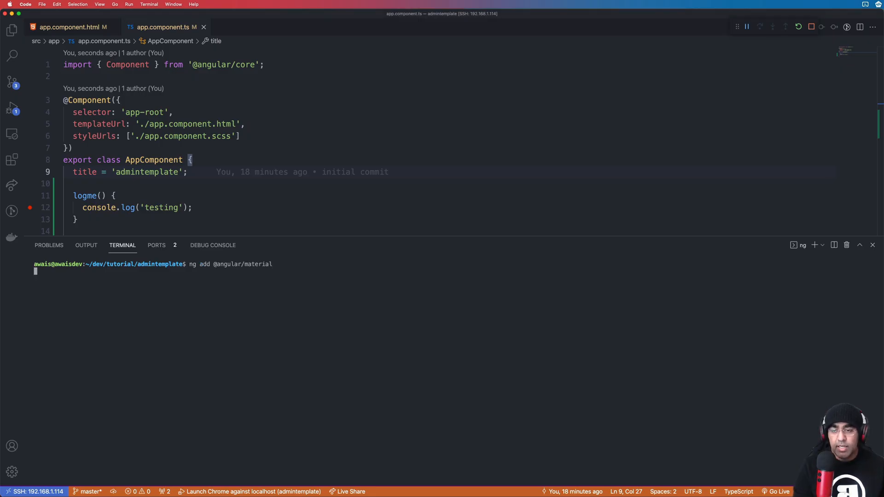
{"action": "key", "text": "Enter"}
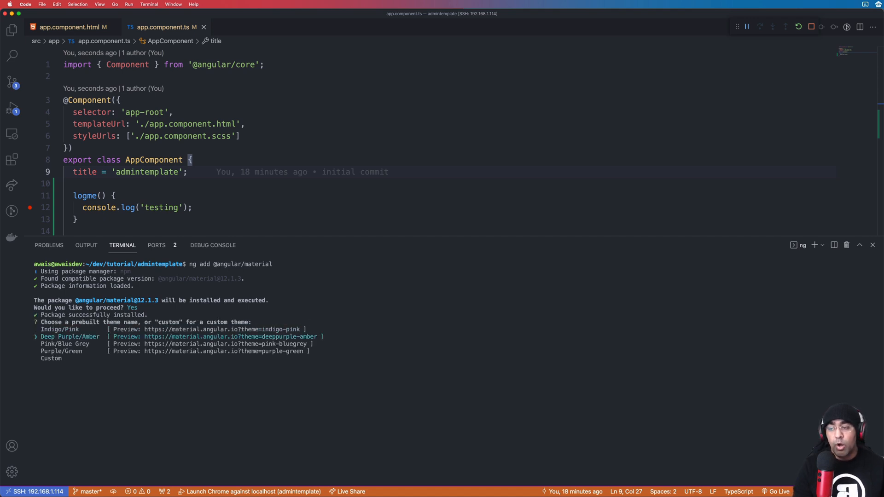
{"action": "key", "text": "Down"}
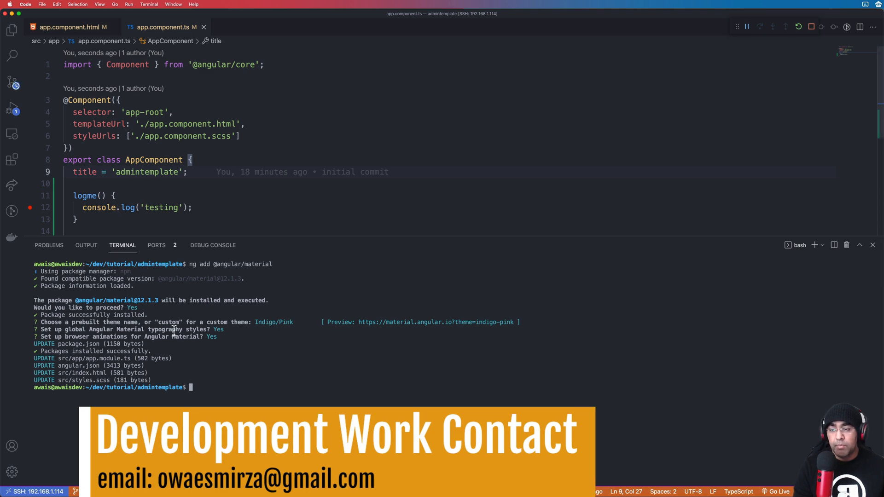
{"action": "left_click", "coordinate": [12, 83]}
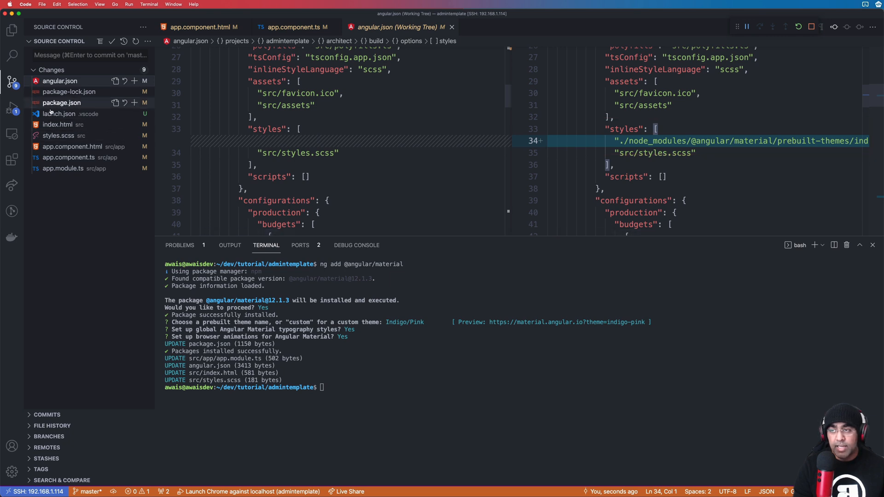
- Diff app.component.ts and app.module.ts, showing the added BrowserAnimationsModule import
{"action": "left_click", "coordinate": [61, 102]}
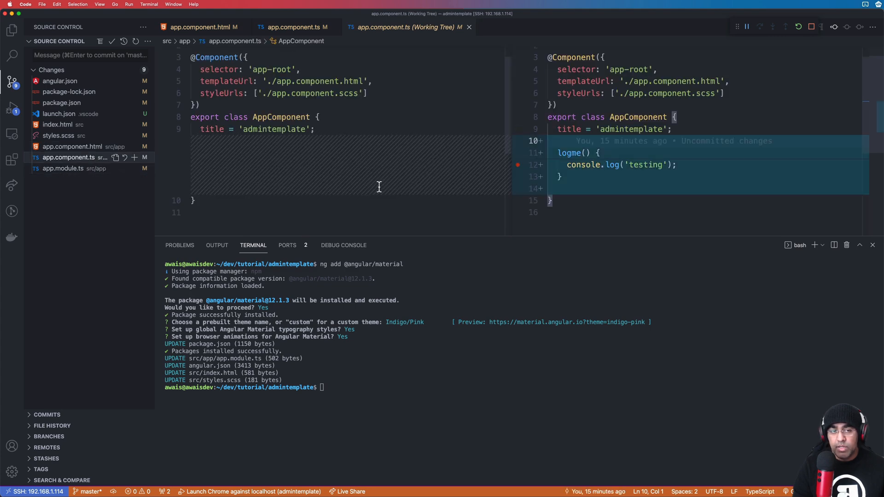
{"action": "left_click", "coordinate": [64, 168]}
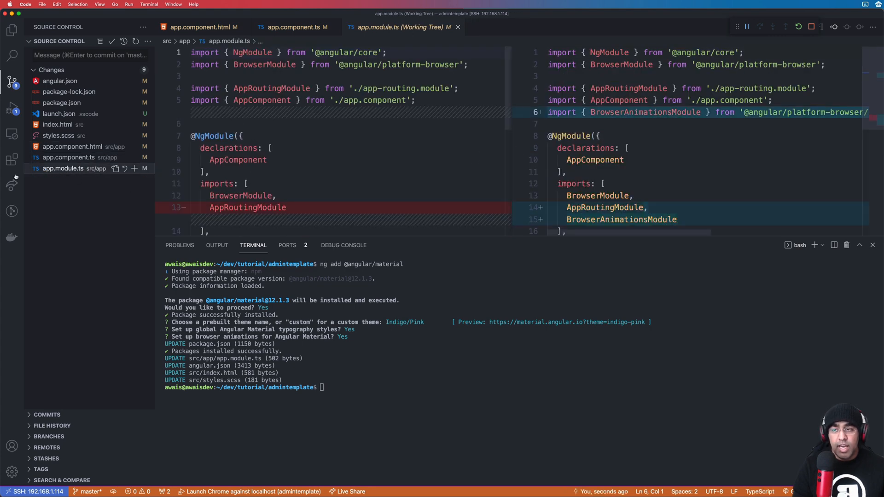
{"action": "scroll", "scroll_direction": "down", "scroll_amount": 3}
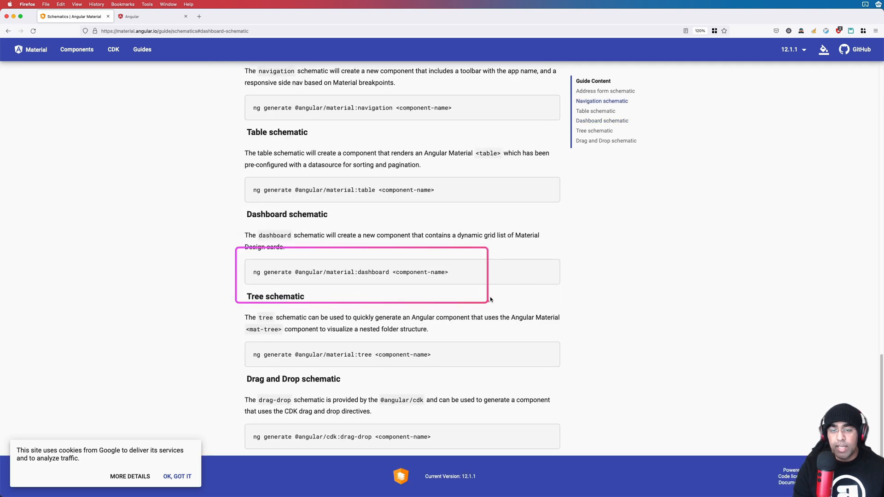
- Scroll the Schematics guide to the Dashboard schematic section
{"action": "scroll", "scroll_direction": "up", "scroll_amount": 3}
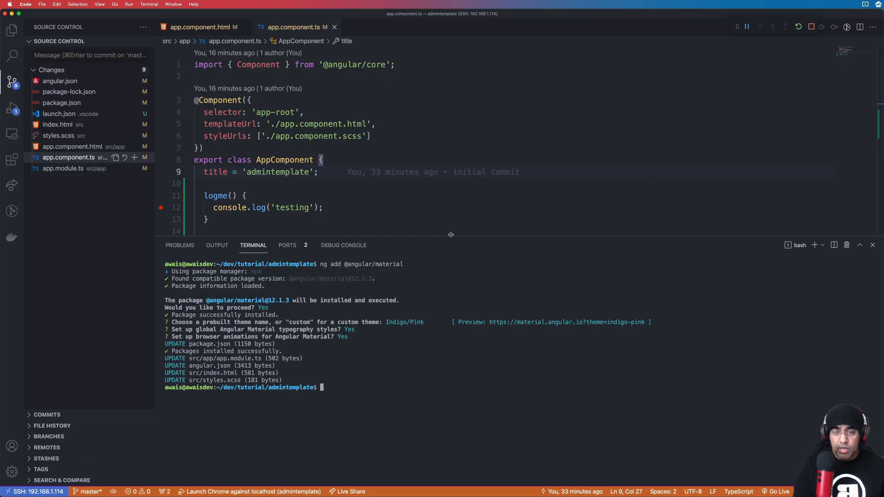
{"action": "type", "text": "ng generate @angular/material:navigation <compon"}
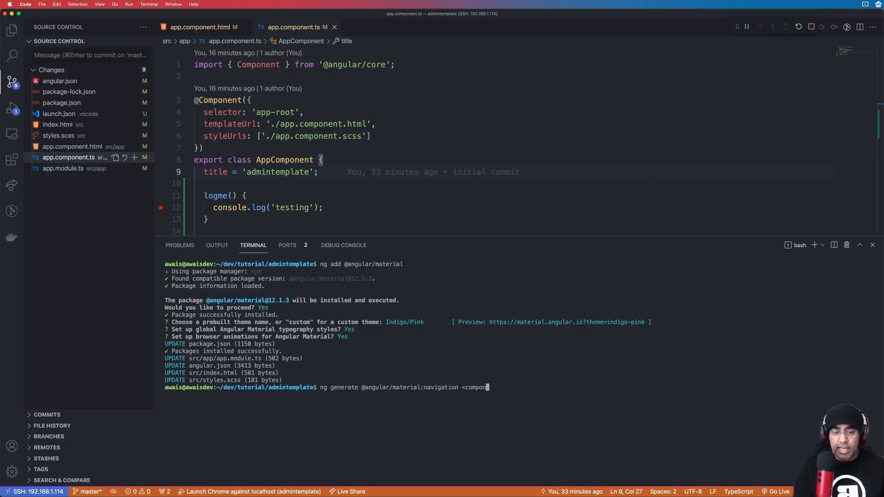
{"action": "key", "text": "Backspace"}
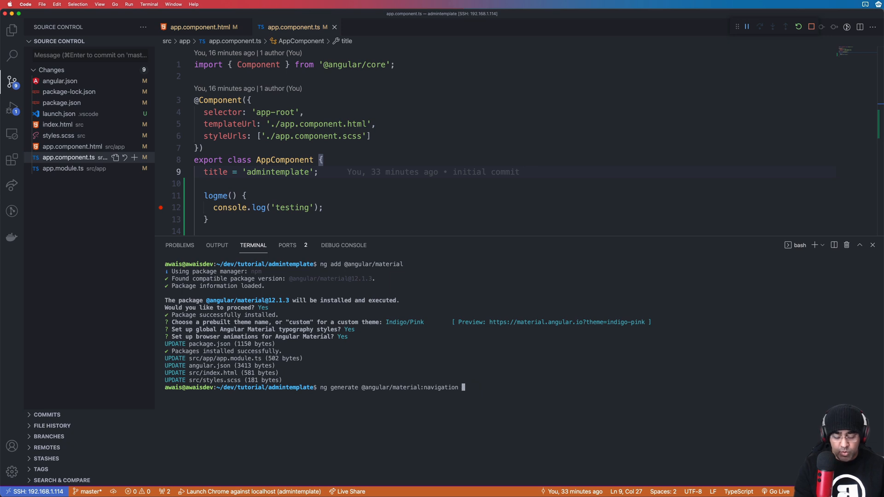
{"action": "type", "text": "navigation"}
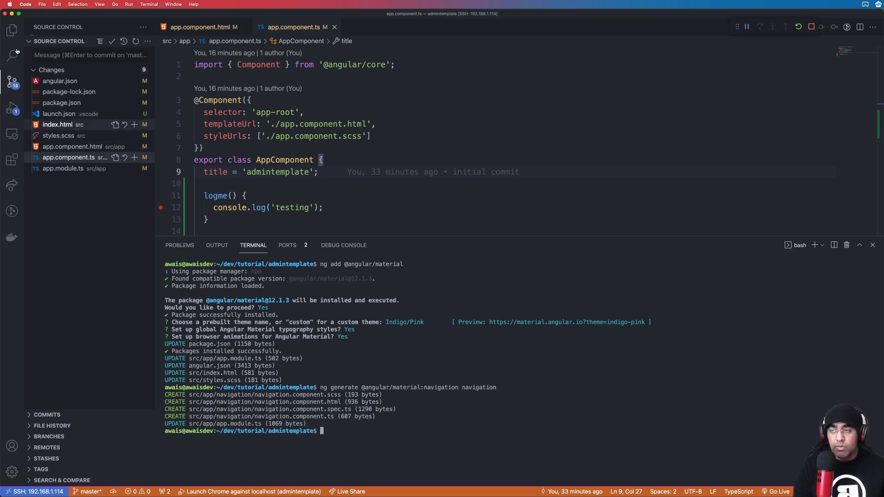
- Open app.module.ts from the Explorer and review the newly added Material imports
{"action": "left_click", "coordinate": [11, 29]}
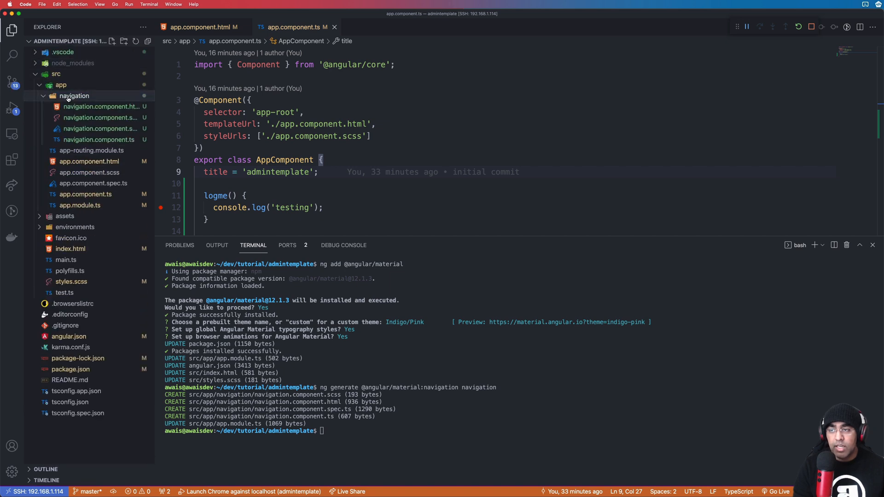
{"action": "left_click", "coordinate": [80, 205]}
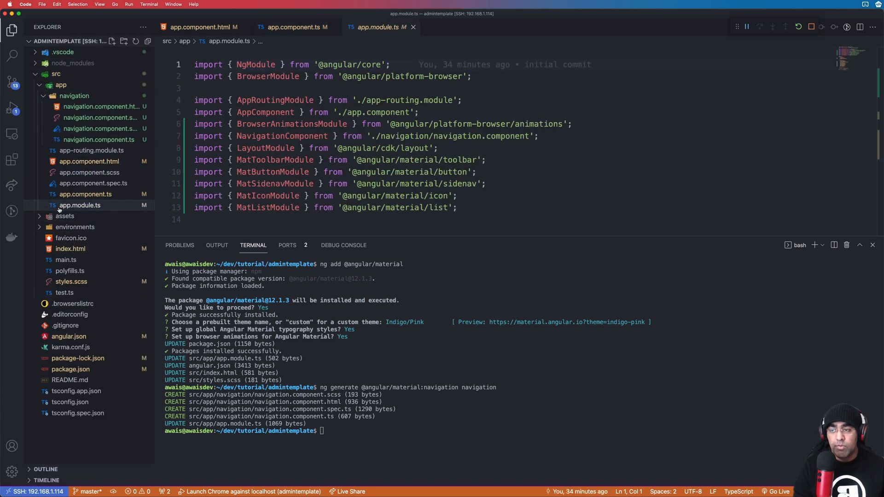
{"action": "scroll", "scroll_direction": "down", "scroll_amount": 3}
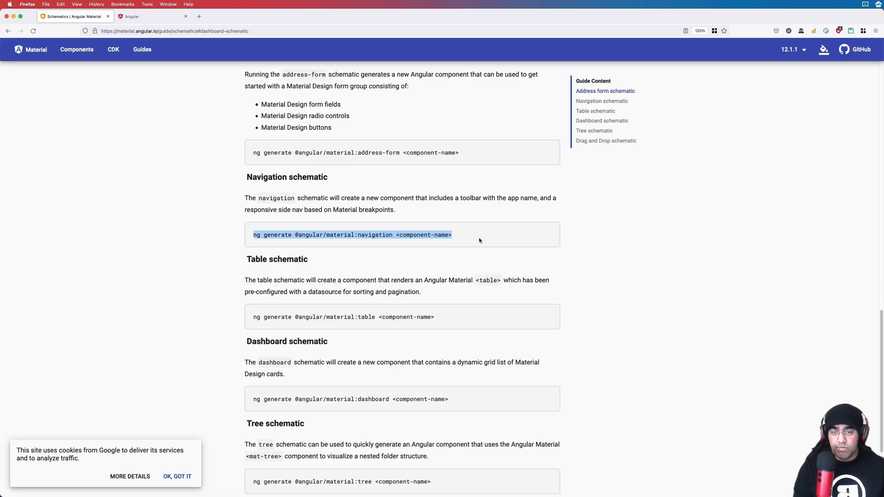
- Scroll the Schematics guide down to the Dashboard schematic's ng generate command
{"action": "scroll", "scroll_direction": "down", "scroll_amount": 3}
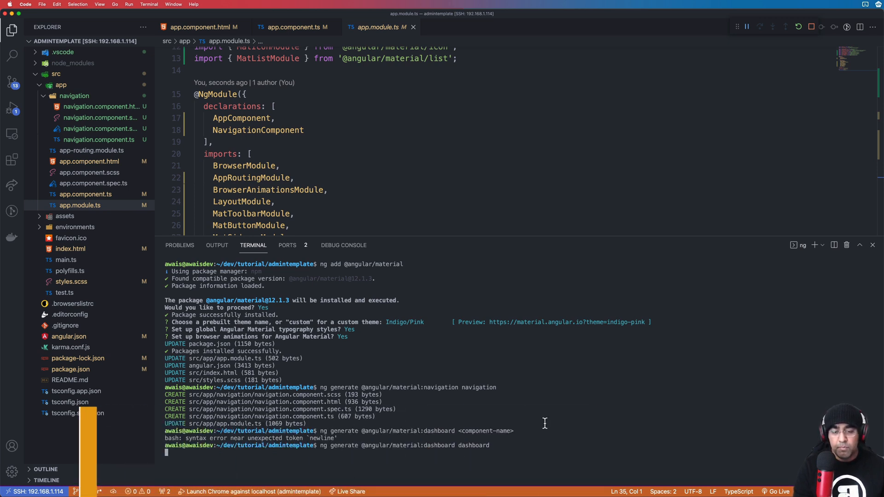
{"action": "key", "text": "enter"}
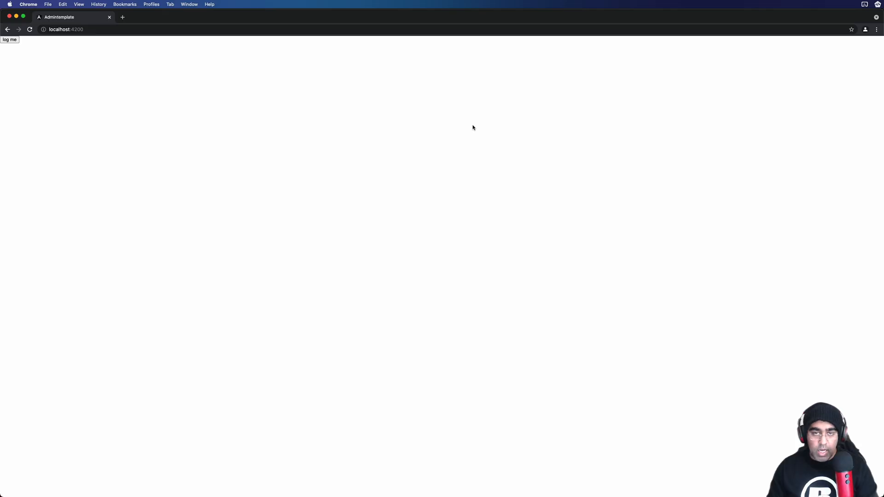
{"action": "mouse_move", "coordinate": [177, 108]}
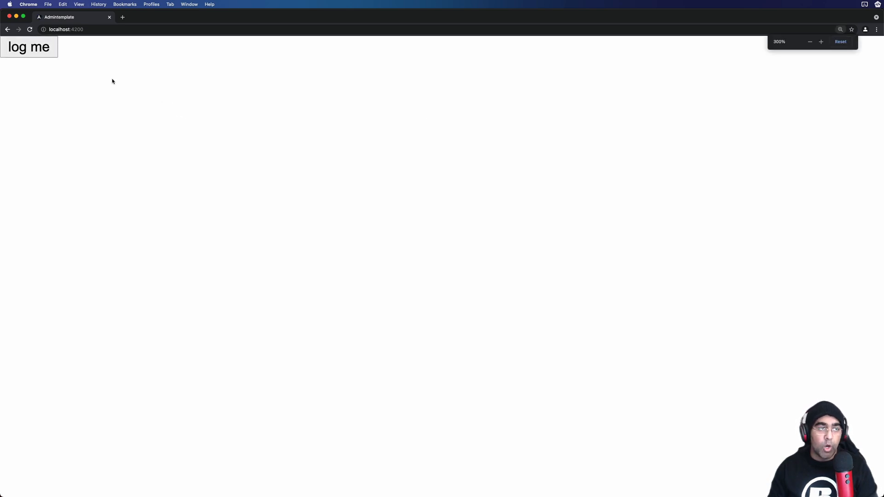
- Zoom in on the localhost:4200 page showing only the log me button
{"action": "left_click", "coordinate": [839, 41]}
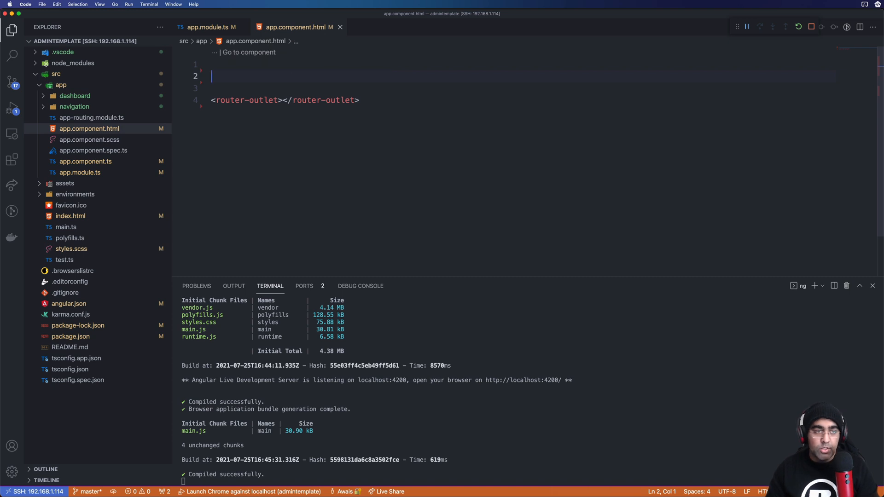
- Add <app-navigation></app-navigation> above the router outlet, then locate navigation.component.html in the navigation folder
{"action": "type", "text": "<app-navigation></app-navigation>"}
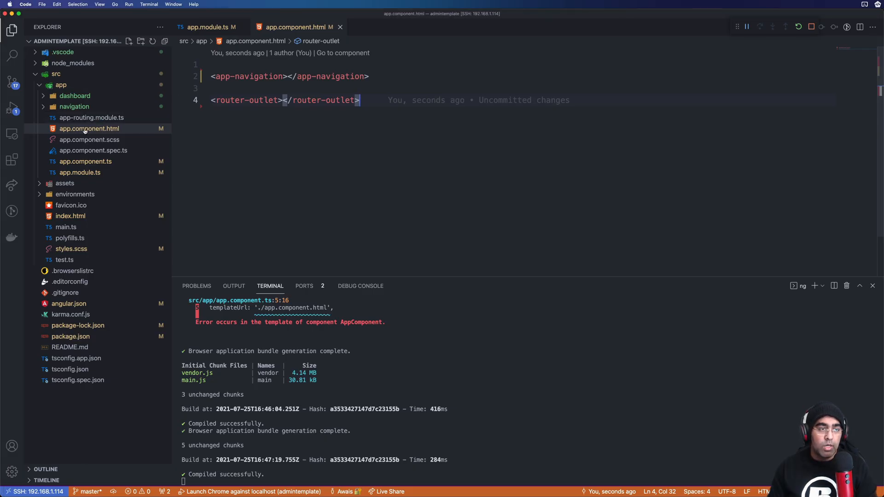
{"action": "left_click", "coordinate": [74, 107]}
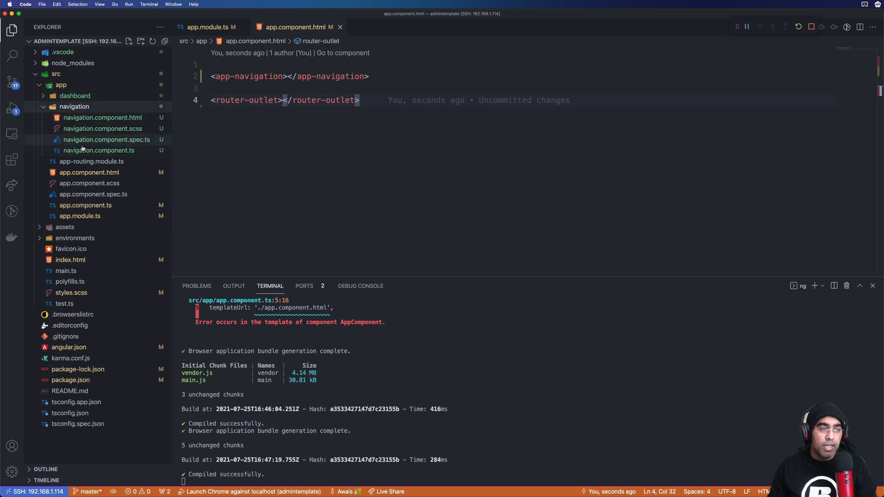
{"action": "left_click", "coordinate": [102, 117]}
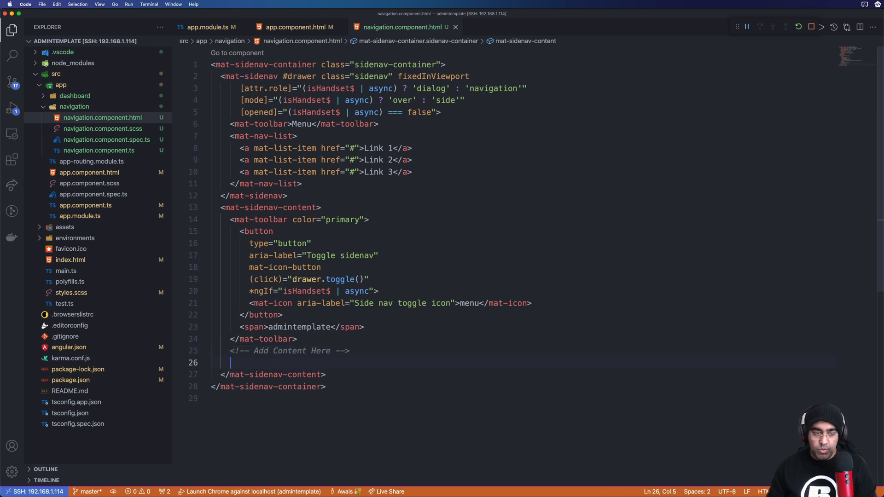
- Add <app-dashboard></app-dashboard> under the Add Content Here comment in navigation.component.html
{"action": "type", "text": "<app-"}
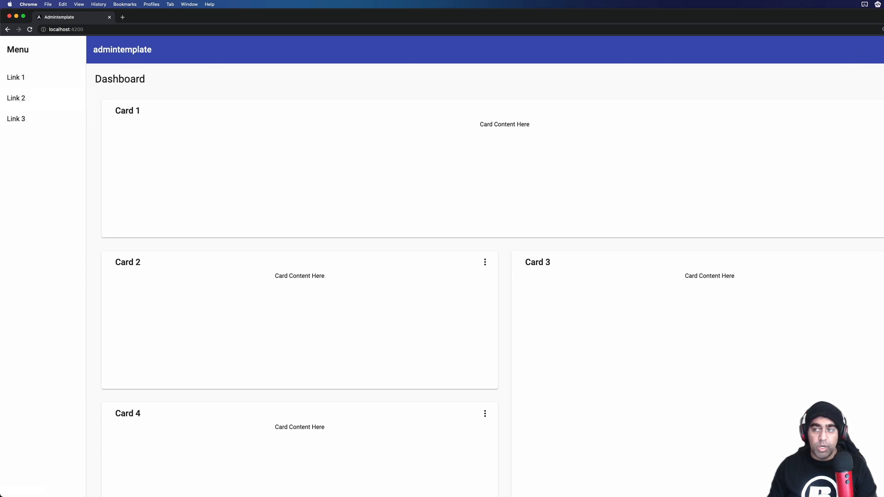
- View localhost:4200 in Chrome with its Menu sidenav, blue toolbar and four dashboard cards
{"action": "left_click", "coordinate": [484, 261]}
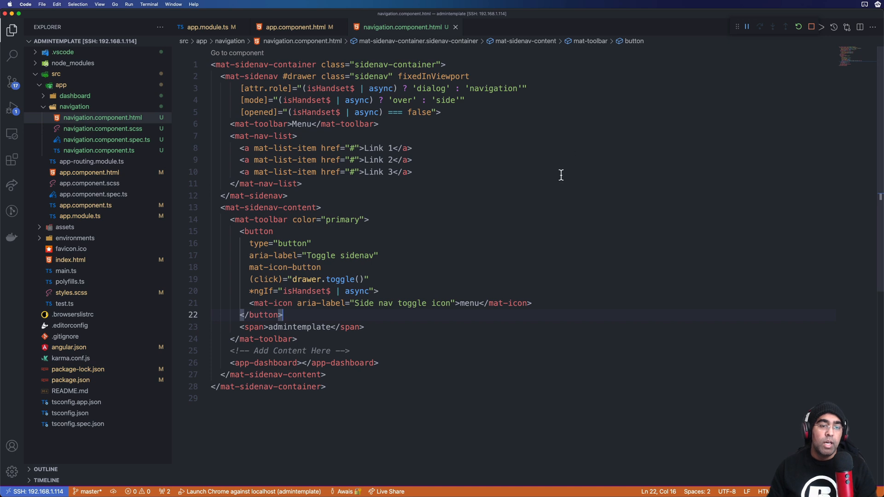
{"action": "mouse_move", "coordinate": [533, 137]}
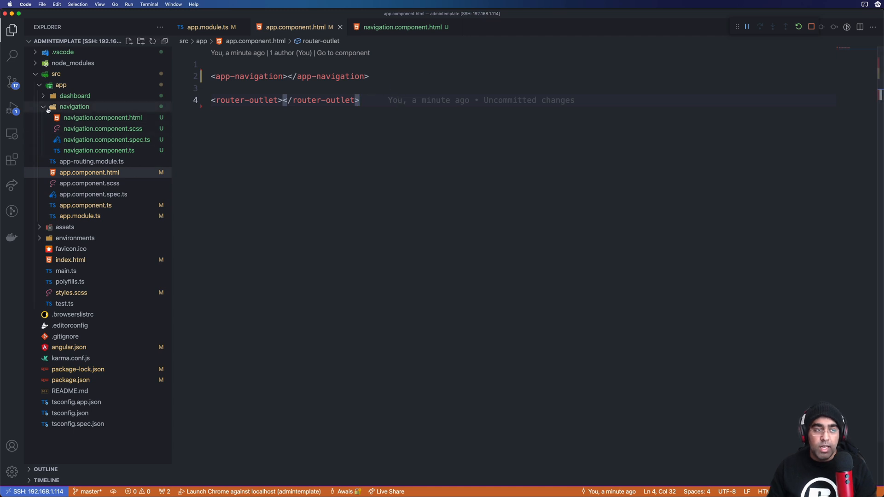
- Collapse the navigation folder in the Explorer with app.component.html shown again
{"action": "left_click", "coordinate": [74, 107]}
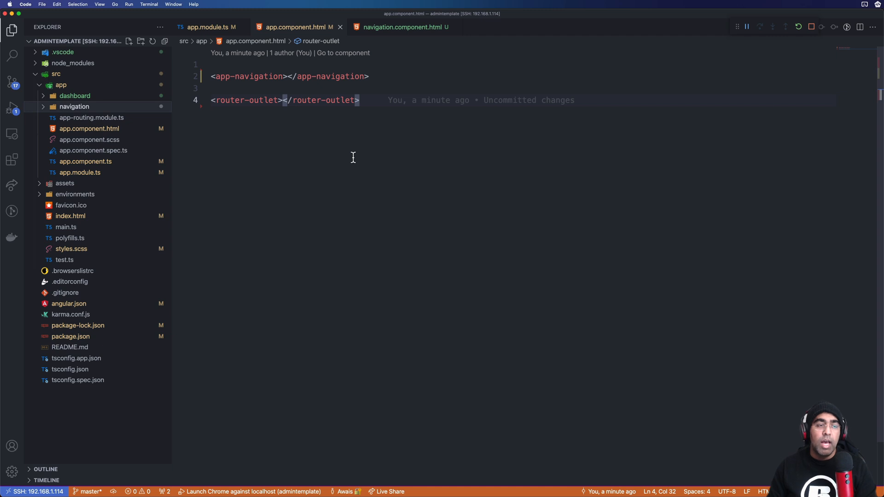
{"action": "mouse_move", "coordinate": [237, 170]}
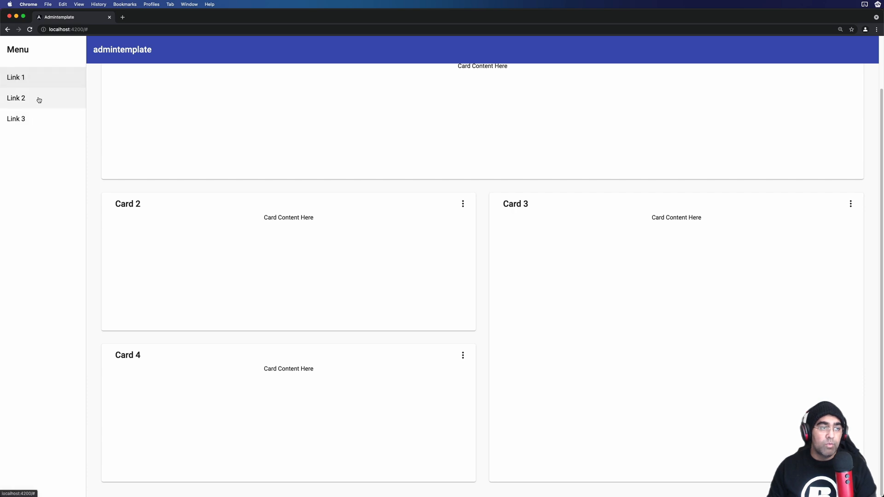
{"action": "left_click", "coordinate": [16, 119]}
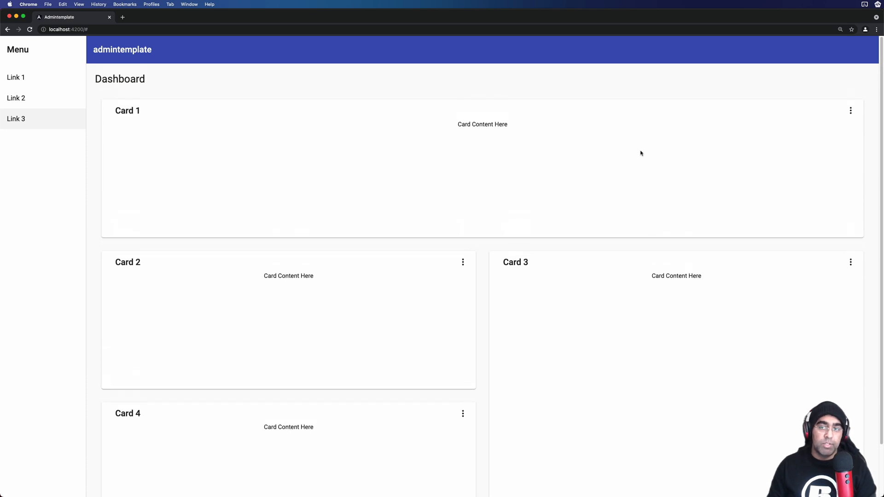
{"action": "scroll", "scroll_direction": "down", "scroll_amount": 3}
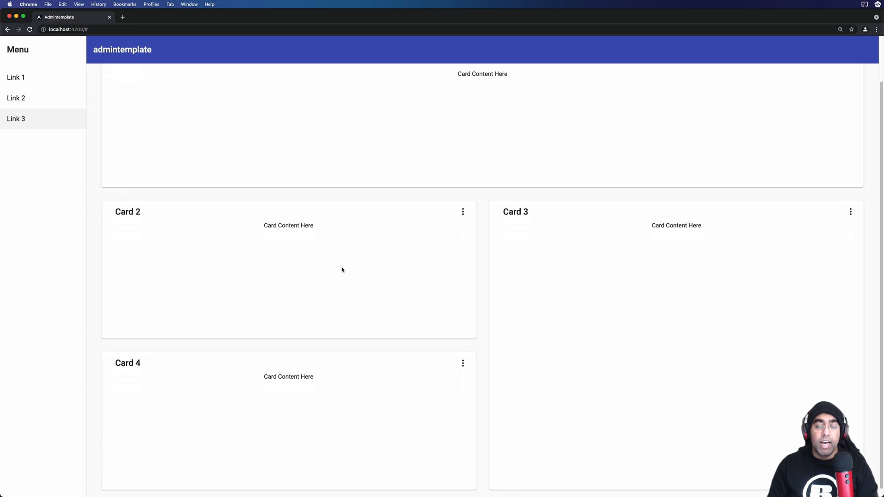
{"action": "mouse_move", "coordinate": [114, 142]}
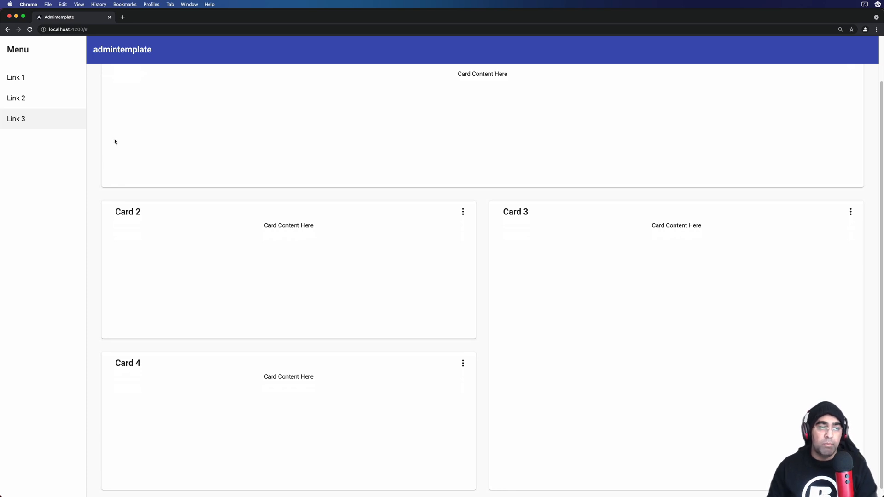
{"action": "scroll", "scroll_direction": "up", "scroll_amount": 3}
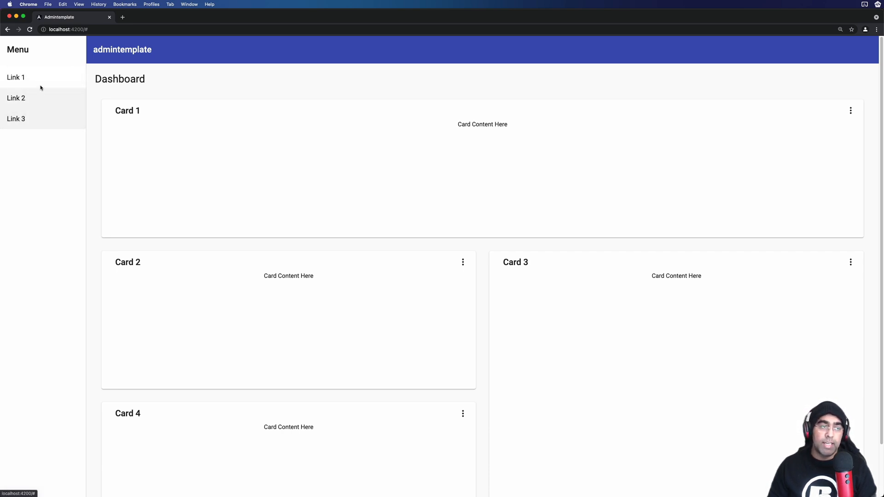
{"action": "mouse_move", "coordinate": [231, 112]}
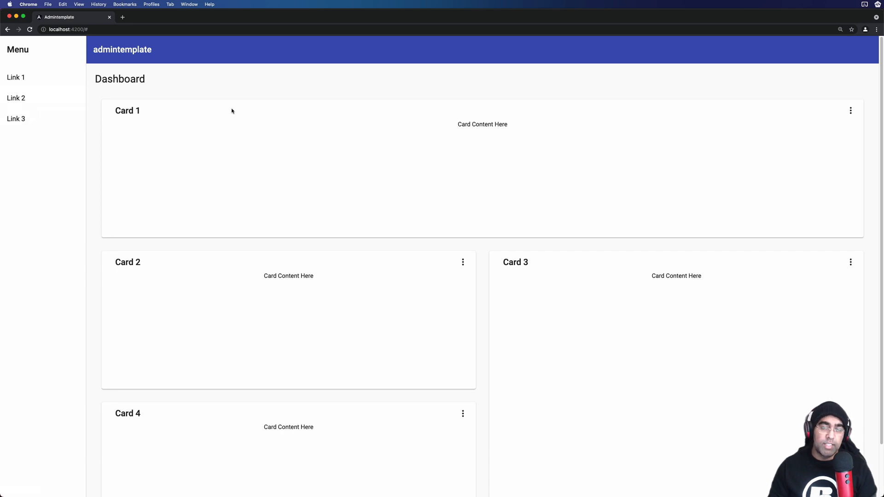